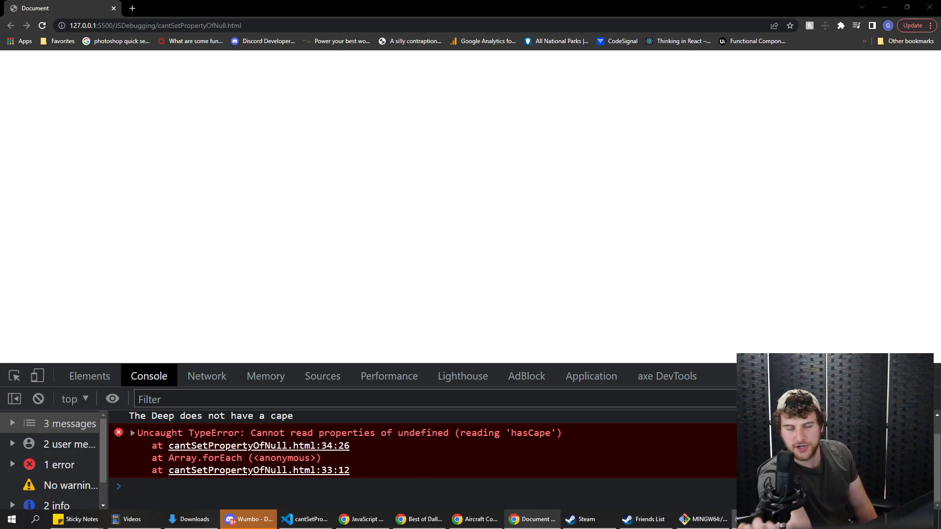
{"action": "mouse_move", "coordinate": [363, 454]}
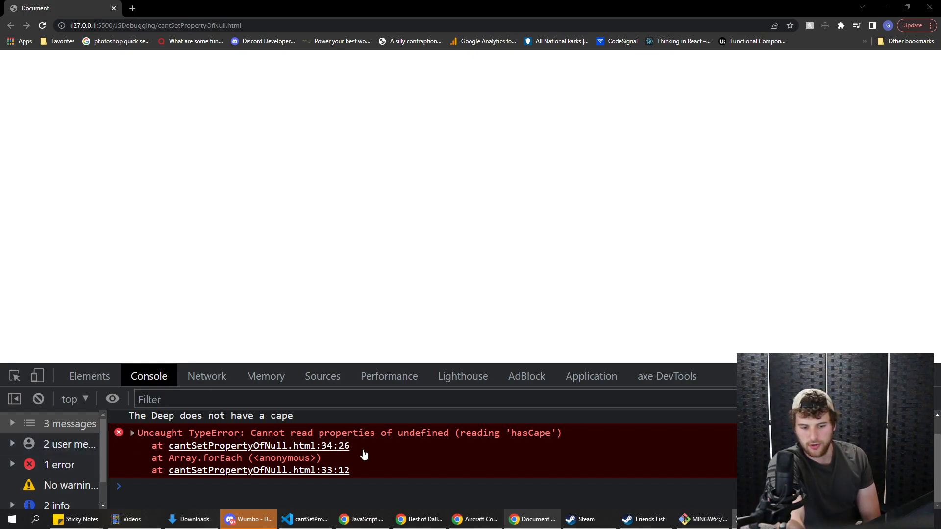
Bring up cantSetPropertyOfNull.html in VS Code and scan through the heroes data and loop.
{"action": "left_click", "coordinate": [305, 519]}
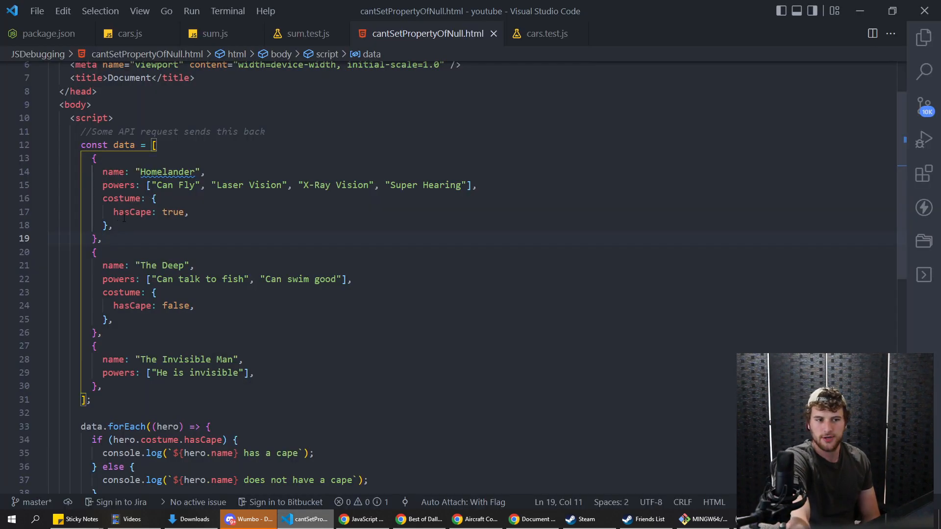
{"action": "scroll", "scroll_direction": "down", "scroll_amount": 3}
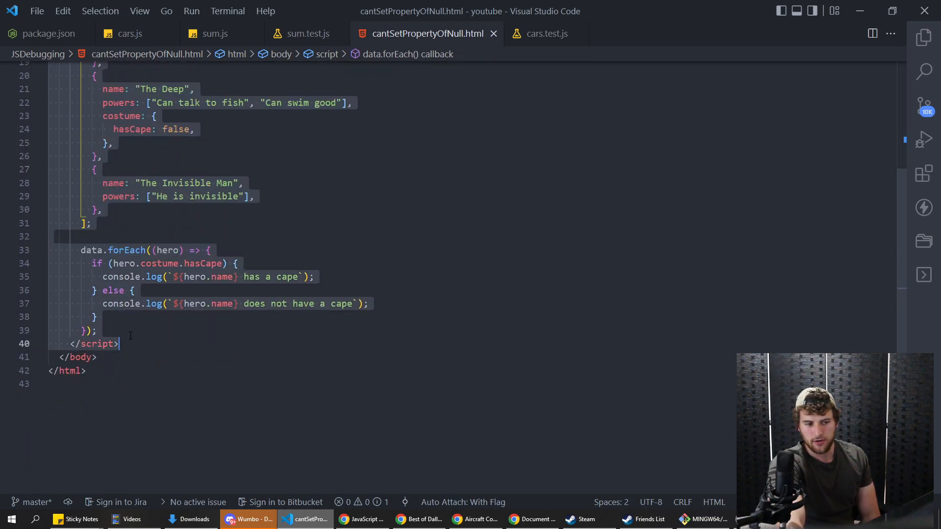
{"action": "scroll", "scroll_direction": "up", "scroll_amount": 3}
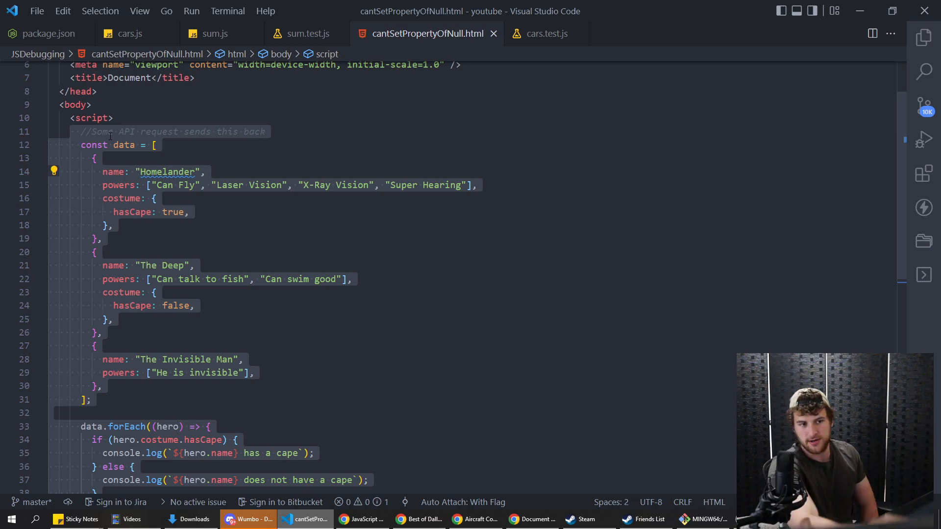
Point out Homelander's name, costume and hasCape keys, then highlight the whole heroes array.
{"action": "double_click", "coordinate": [112, 172]}
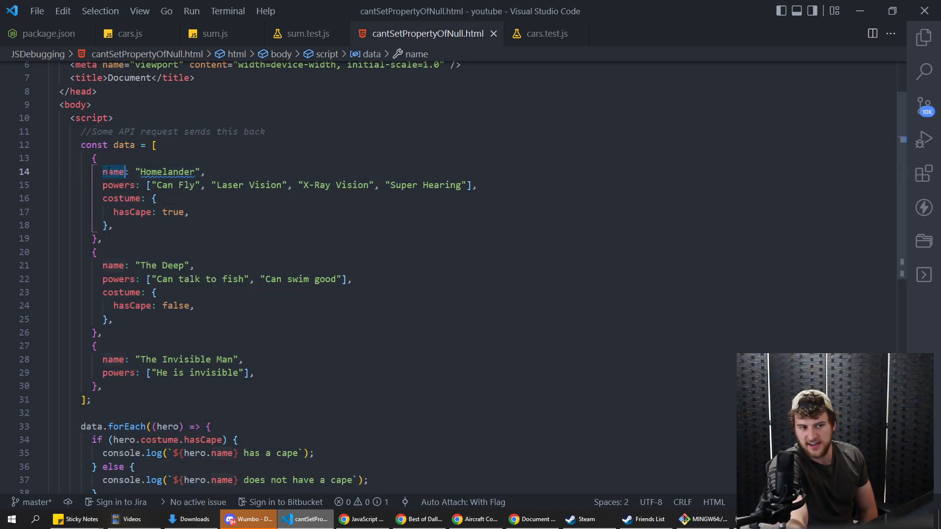
{"action": "left_click", "coordinate": [120, 198]}
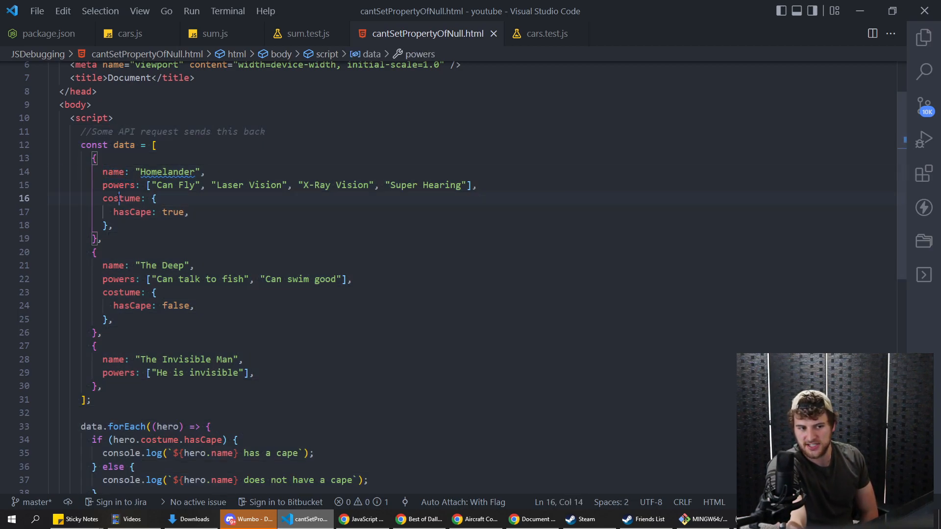
{"action": "double_click", "coordinate": [122, 198]}
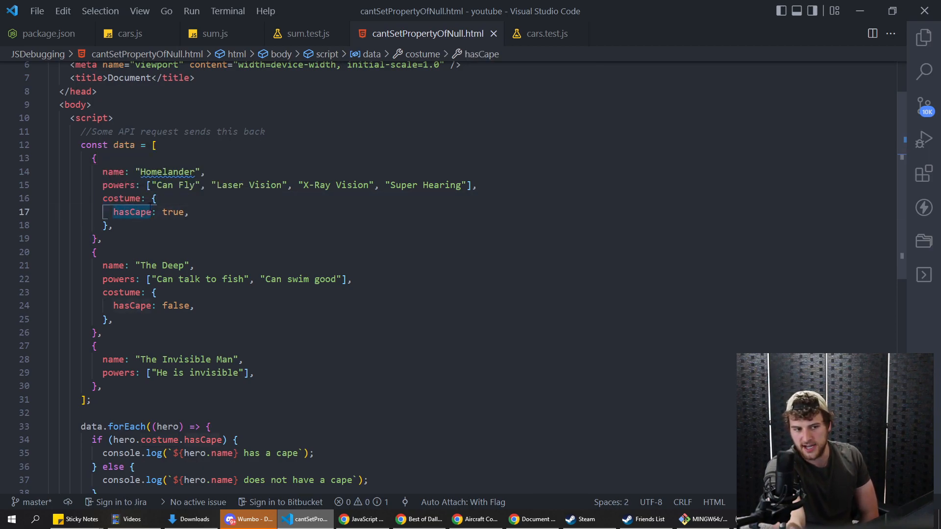
{"action": "left_click", "coordinate": [155, 212]}
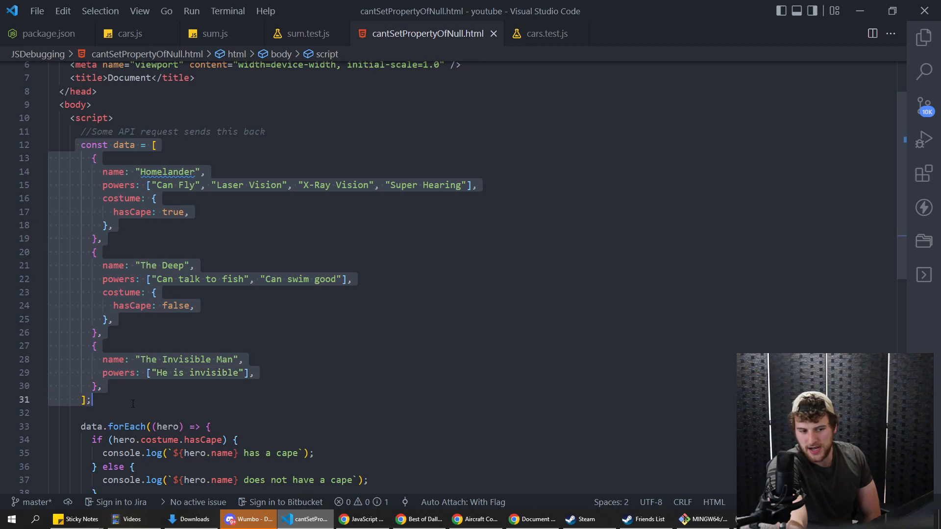
{"action": "scroll", "scroll_direction": "down", "scroll_amount": 3}
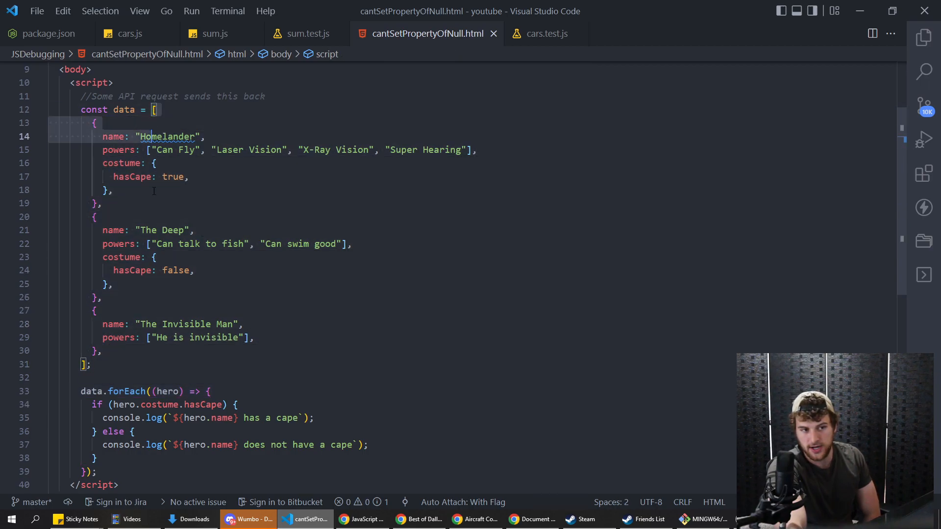
{"action": "left_click", "coordinate": [96, 405]}
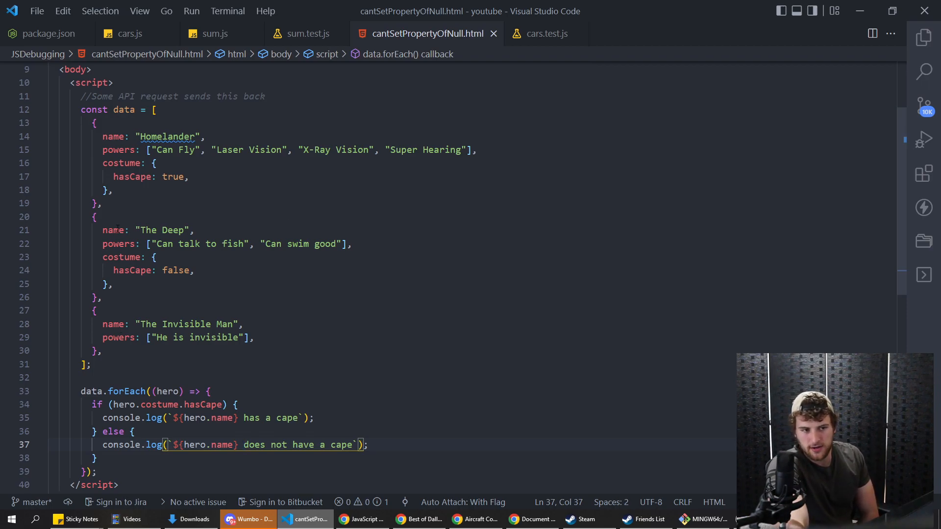
{"action": "mouse_move", "coordinate": [178, 354]}
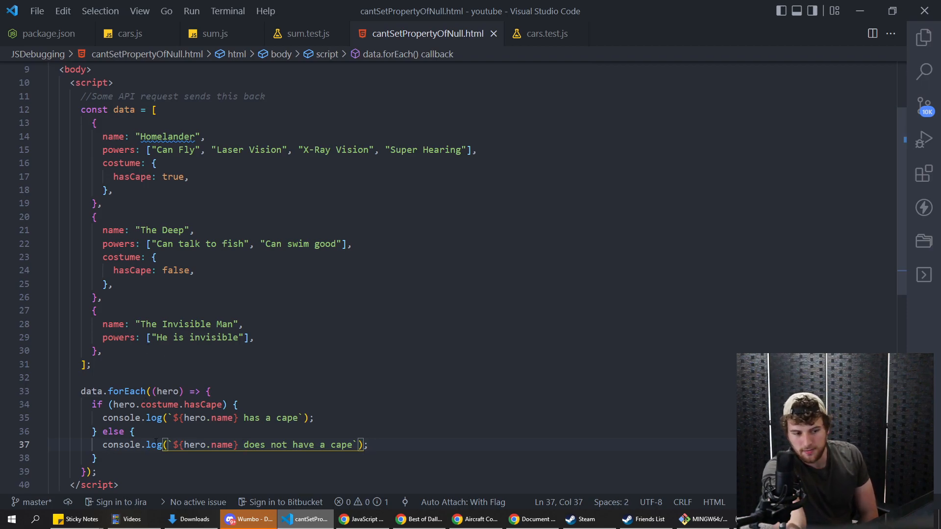
{"action": "mouse_move", "coordinate": [143, 303]}
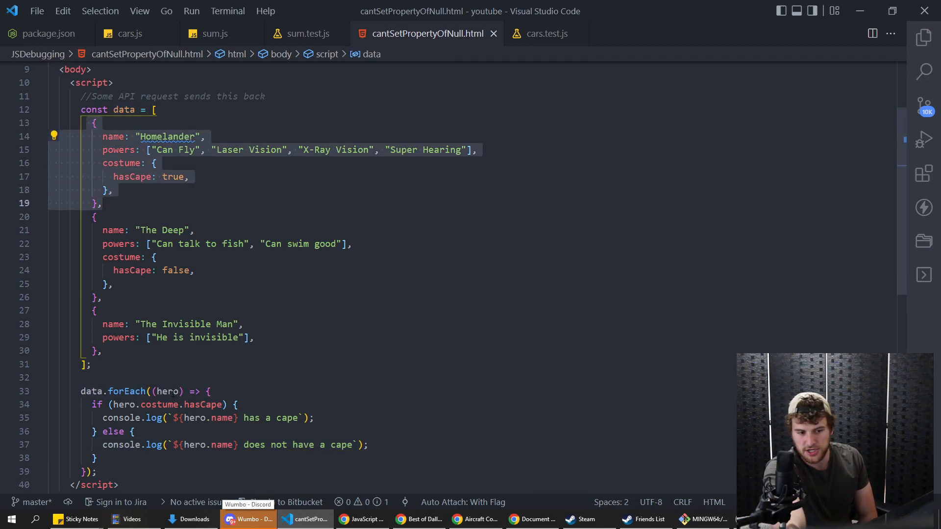
{"action": "left_click", "coordinate": [96, 123]}
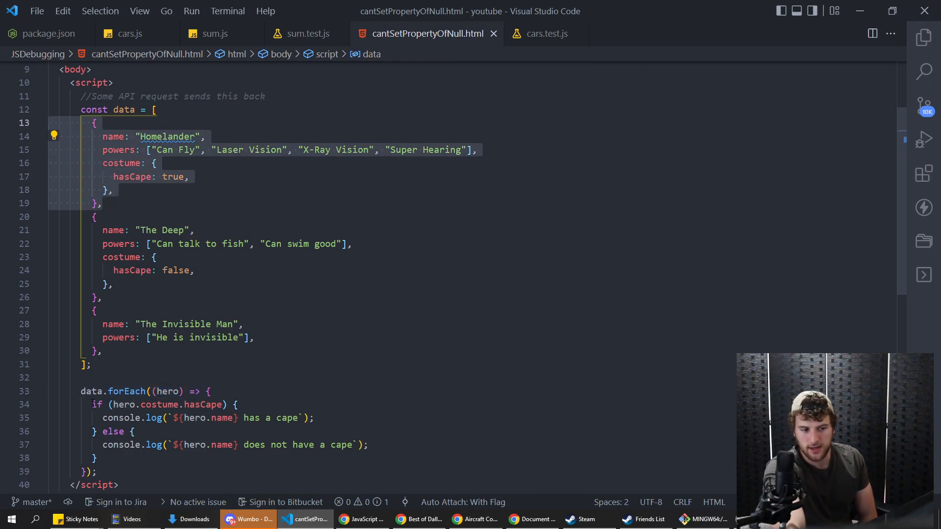
{"action": "mouse_move", "coordinate": [161, 404]}
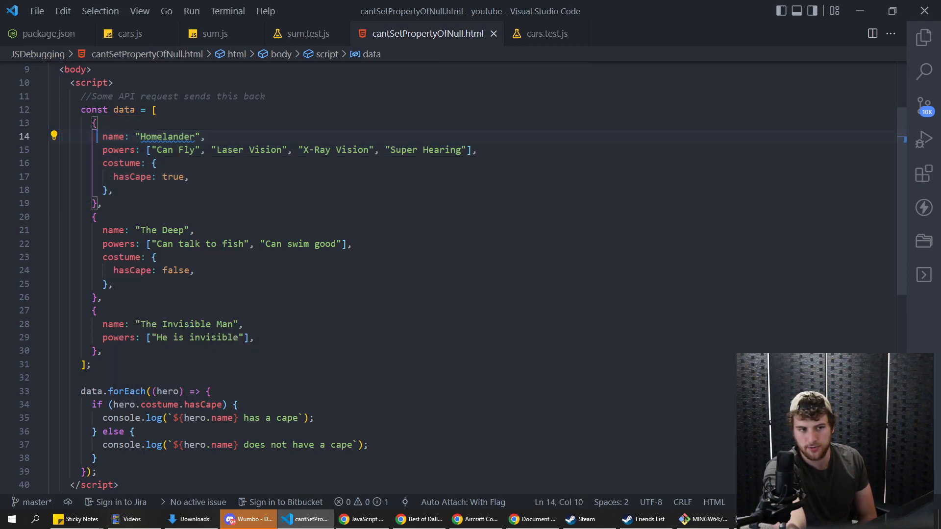
{"action": "left_click", "coordinate": [114, 190]}
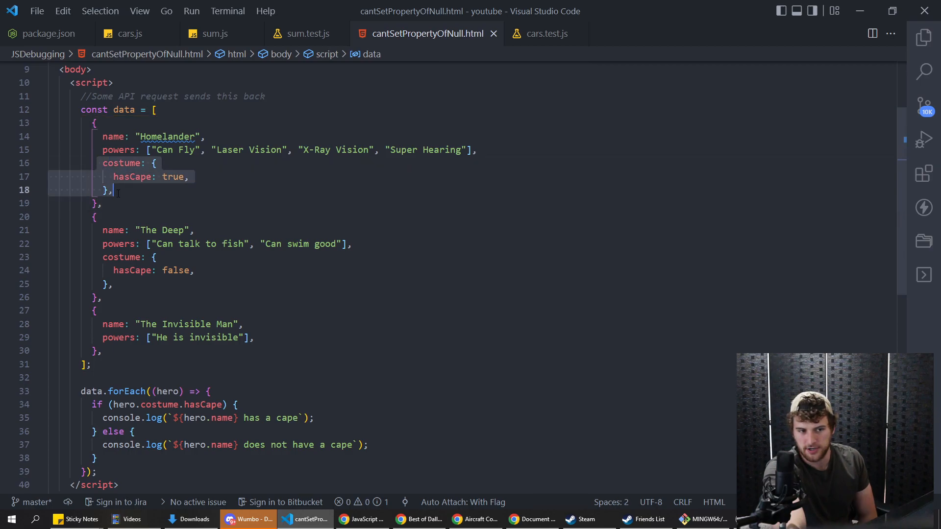
{"action": "left_click", "coordinate": [132, 177]}
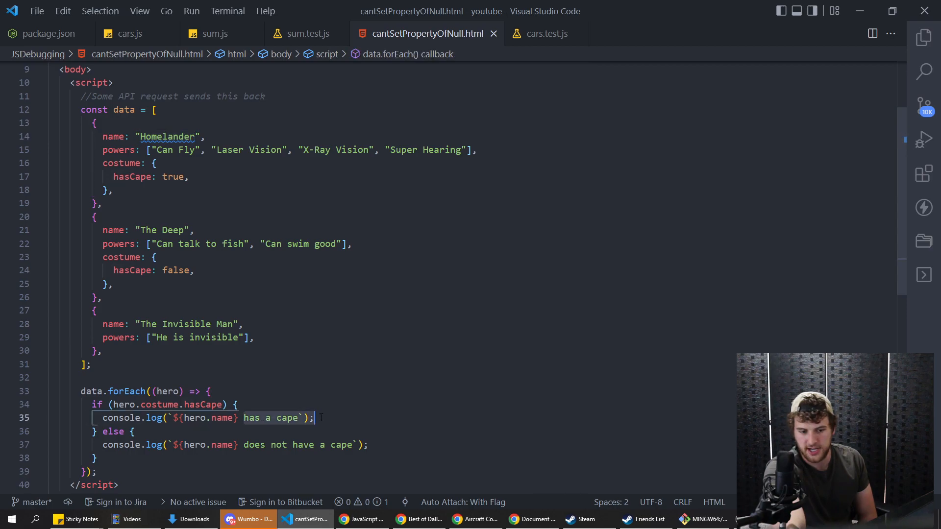
{"action": "left_click", "coordinate": [532, 519]}
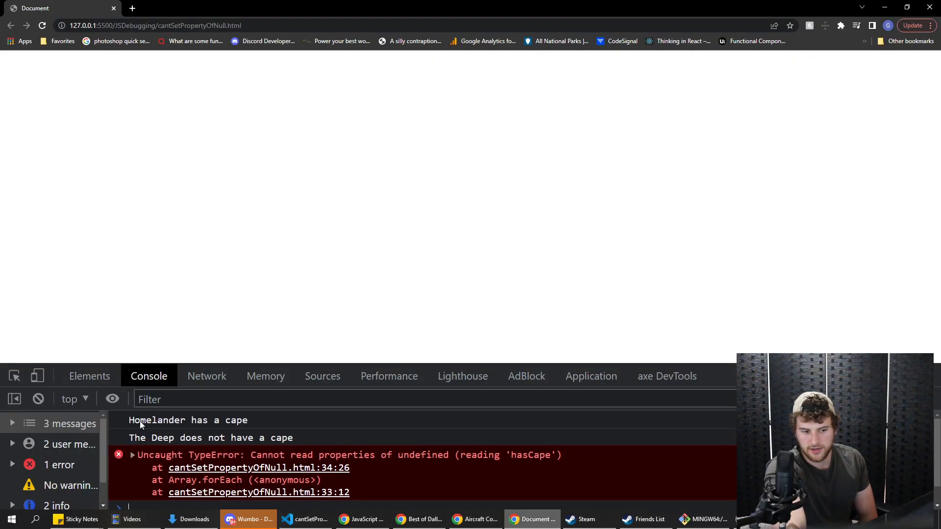
{"action": "left_click", "coordinate": [305, 519]}
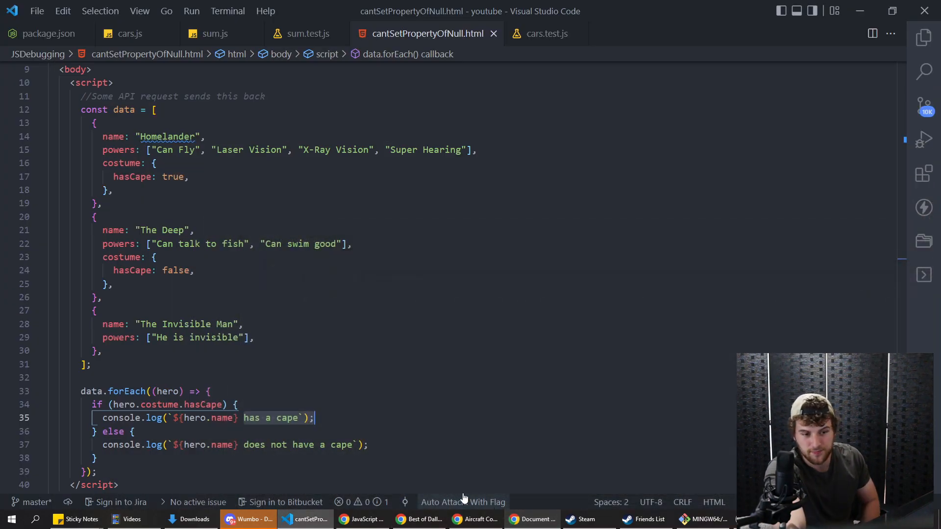
{"action": "scroll", "scroll_direction": "down", "scroll_amount": 3}
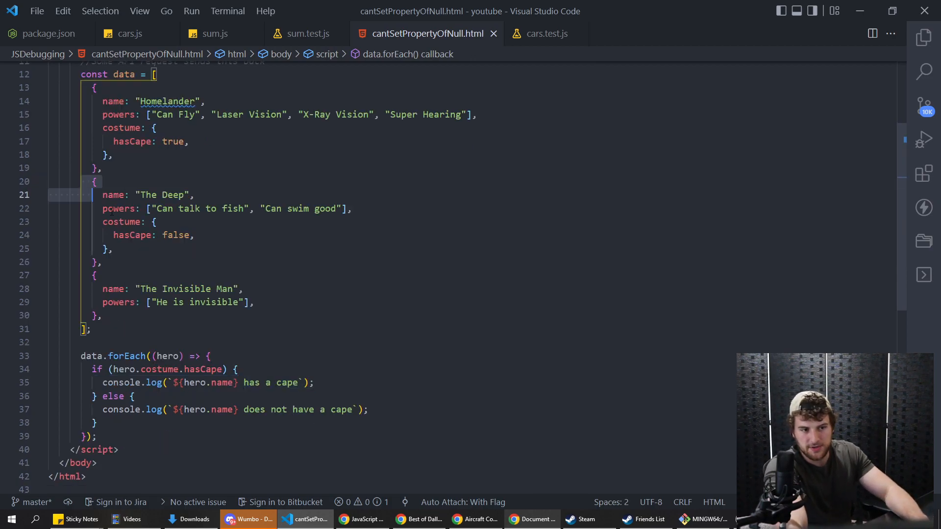
{"action": "left_click", "coordinate": [102, 262]}
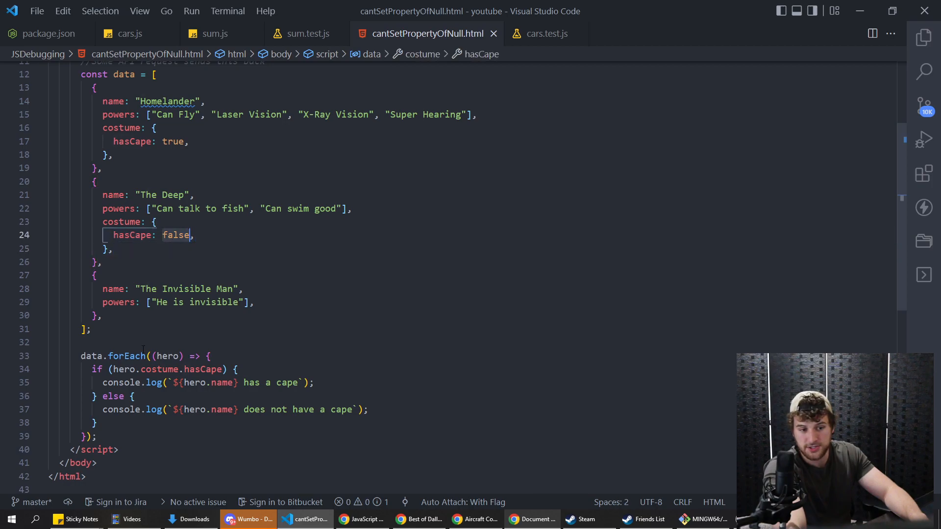
{"action": "left_click", "coordinate": [165, 369]}
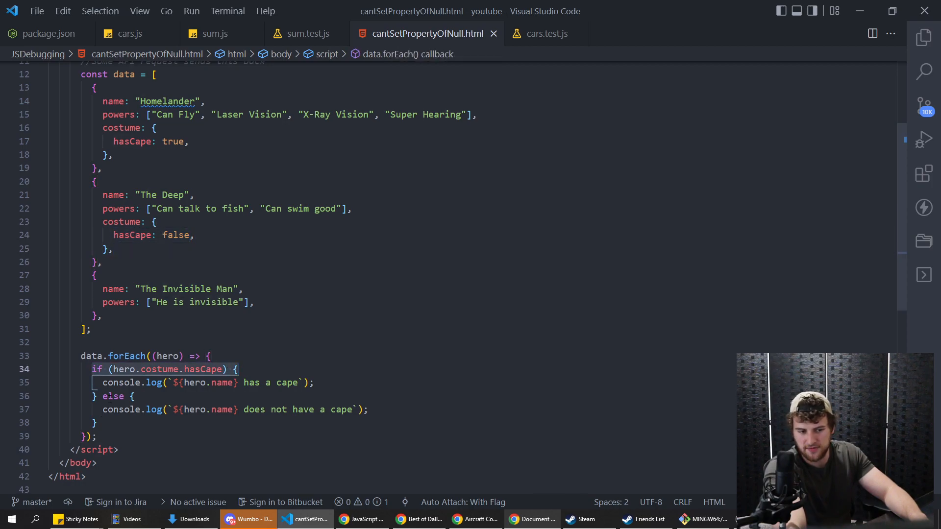
{"action": "left_click", "coordinate": [158, 409]}
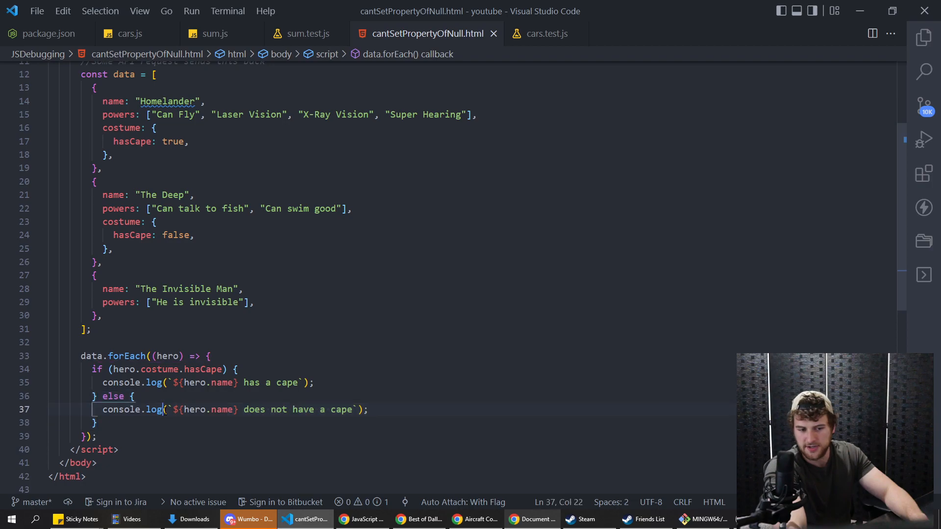
{"action": "left_click", "coordinate": [96, 181]}
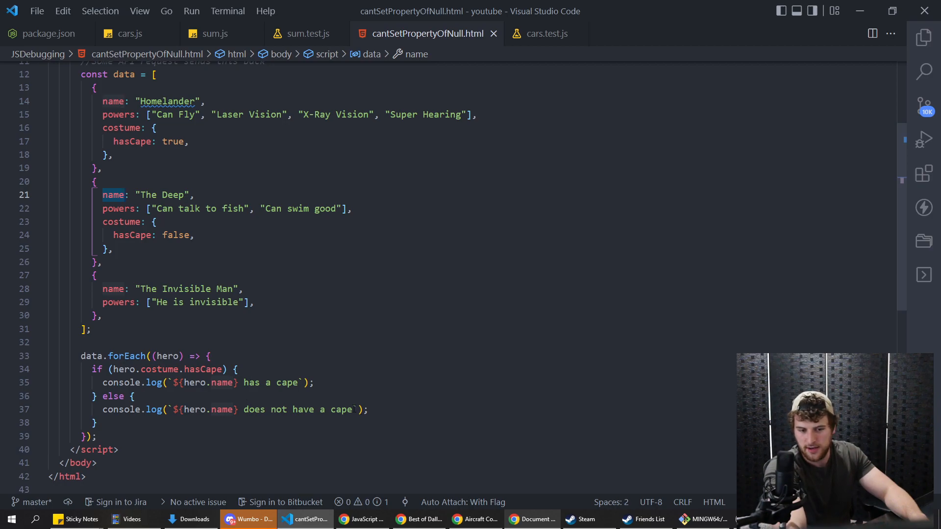
{"action": "left_click", "coordinate": [111, 302]}
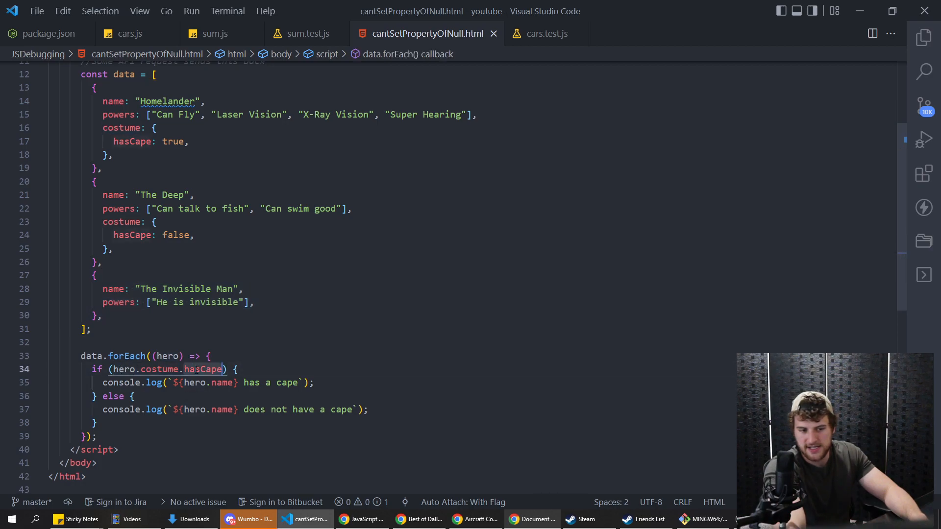
{"action": "left_click", "coordinate": [126, 315]}
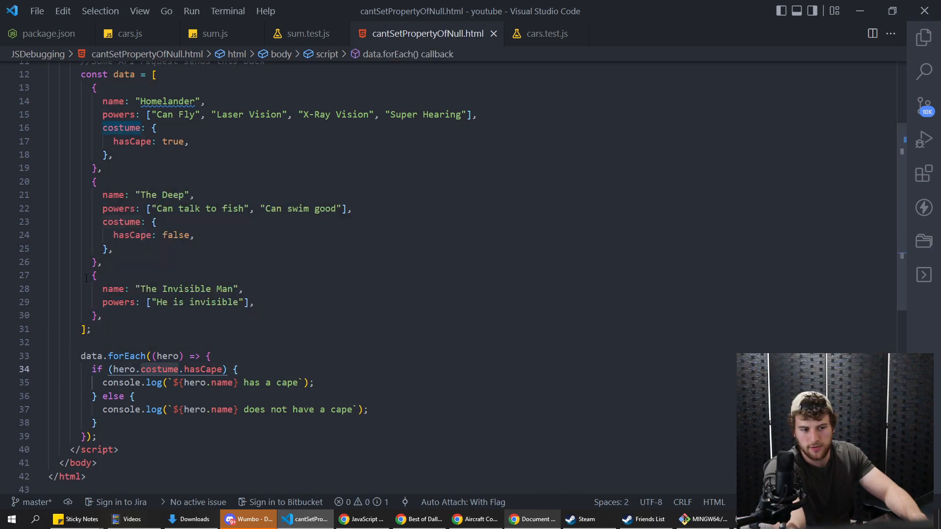
{"action": "left_click", "coordinate": [120, 302]}
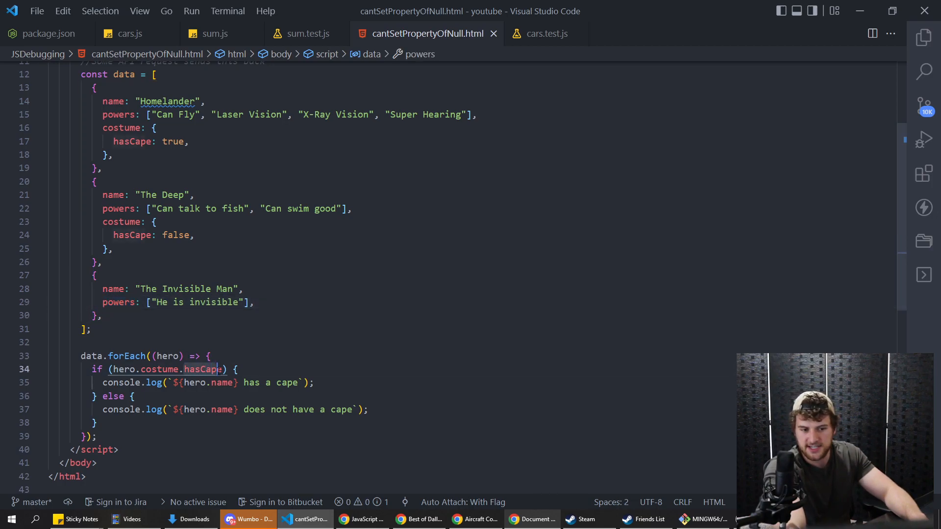
{"action": "left_click", "coordinate": [125, 316]}
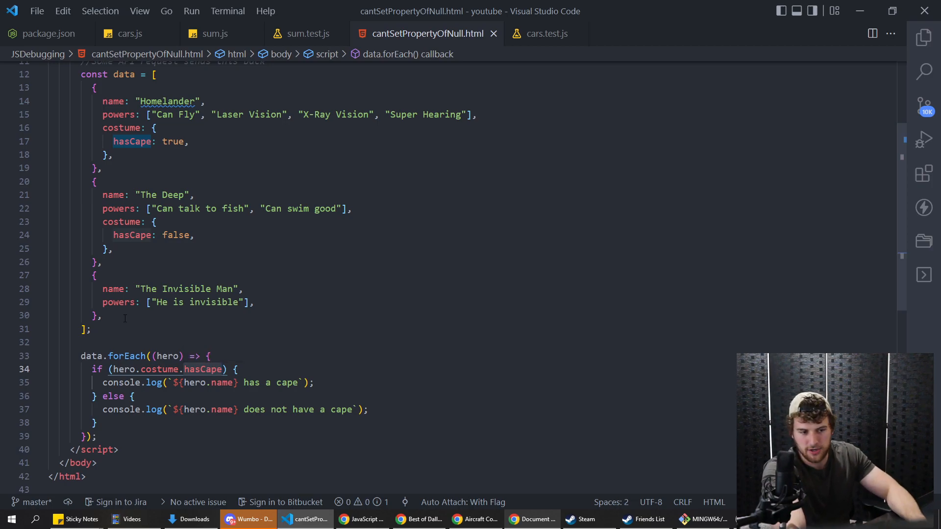
View the TypeError in Chrome's console, then give The Invisible Man a costume object with hasCape: false.
{"action": "left_click", "coordinate": [530, 519]}
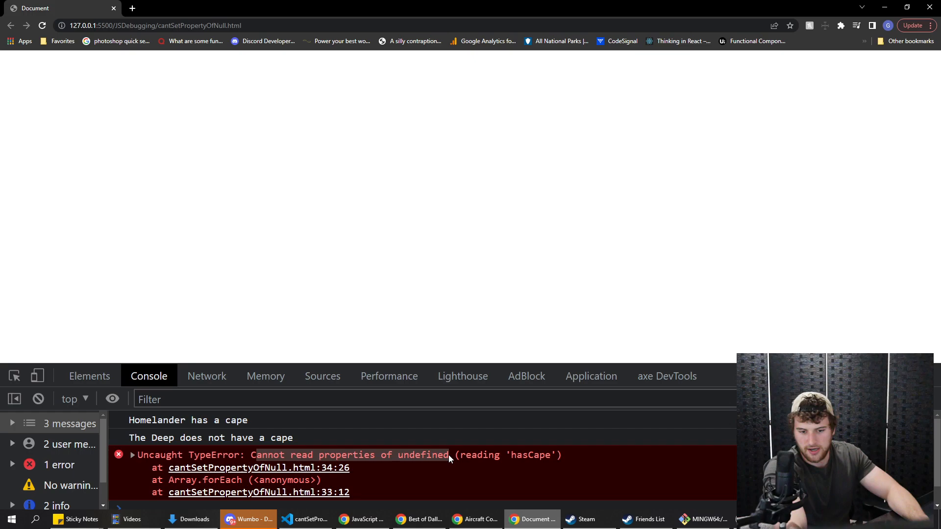
{"action": "left_click", "coordinate": [305, 519]}
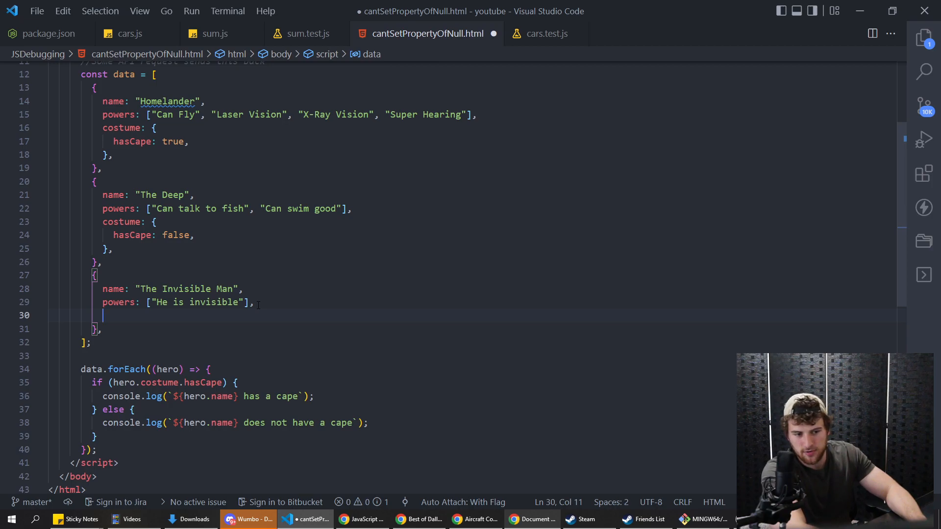
{"action": "type", "text": "//hero.co"}
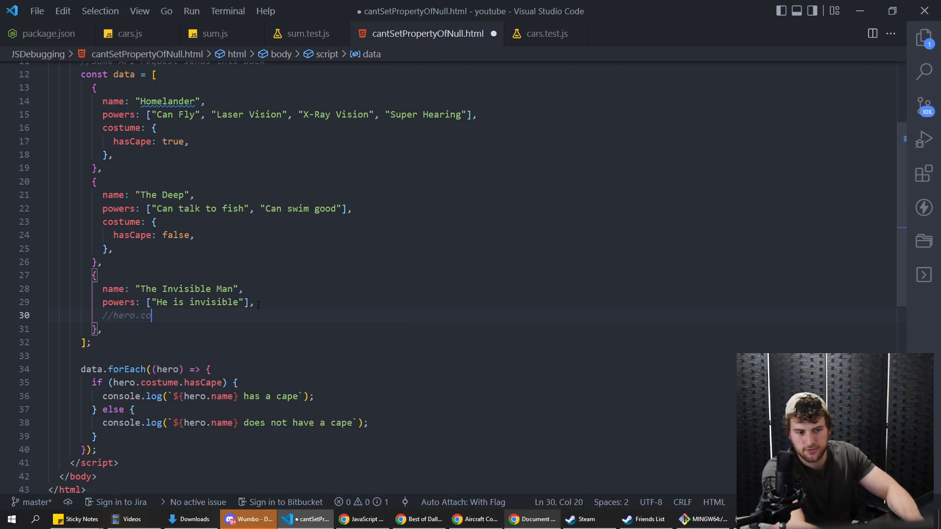
{"action": "type", "text": "stume: '"}
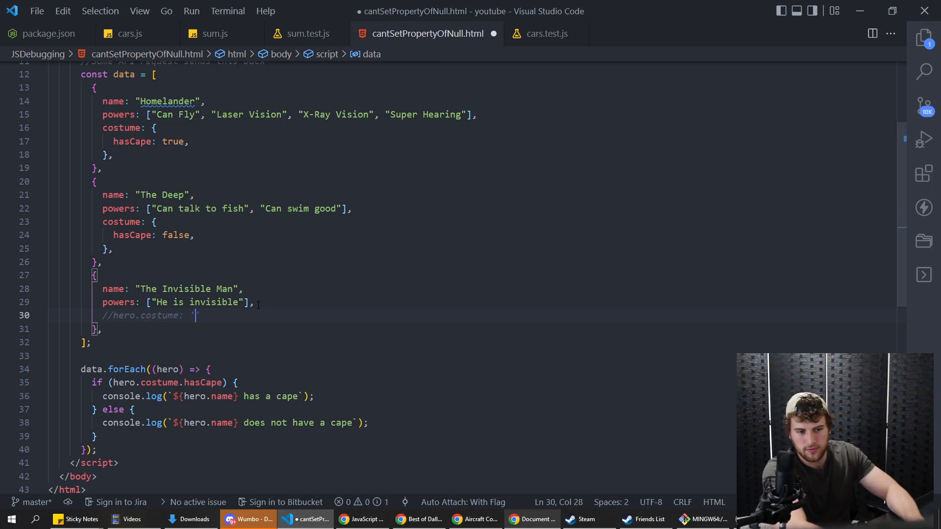
{"action": "type", "text": "undefined"}
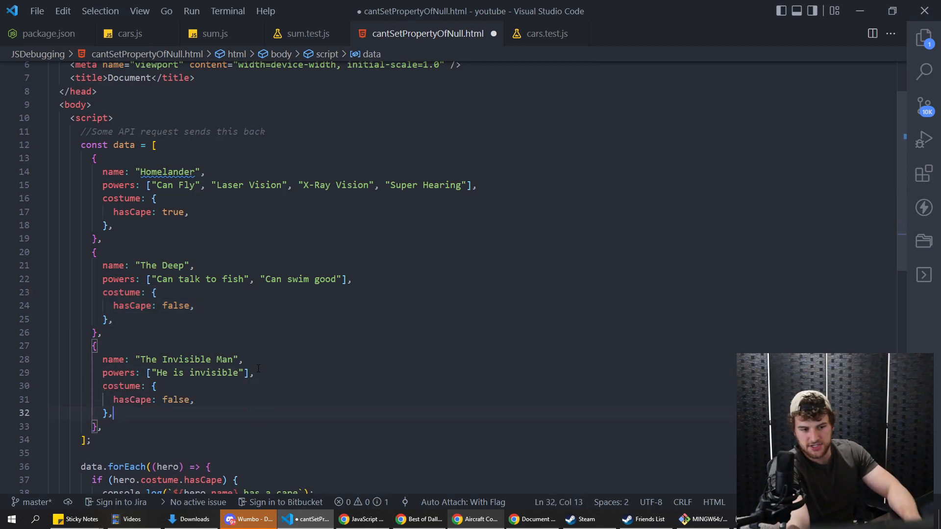
Confirm three cape logs in Chrome, then remove The Invisible Man's added costume and save.
{"action": "scroll", "scroll_direction": "down", "scroll_amount": 3}
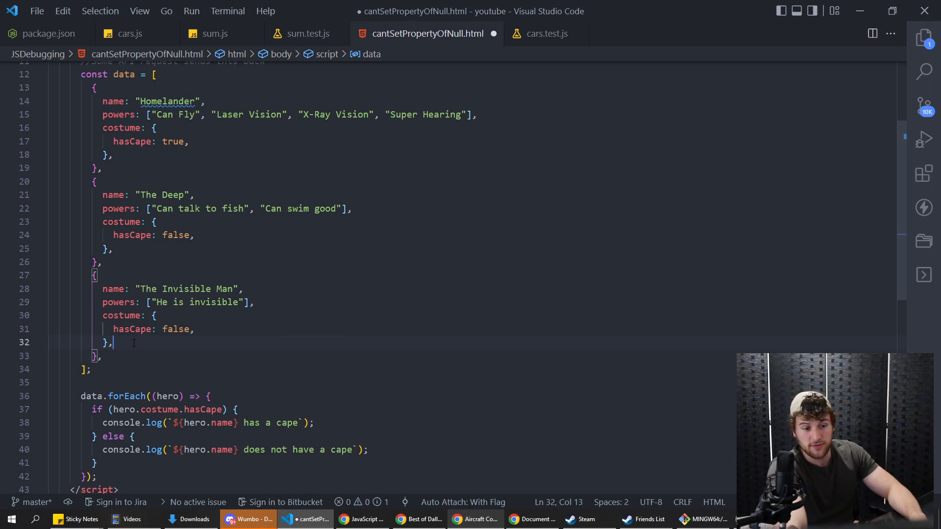
{"action": "double_click", "coordinate": [132, 329]}
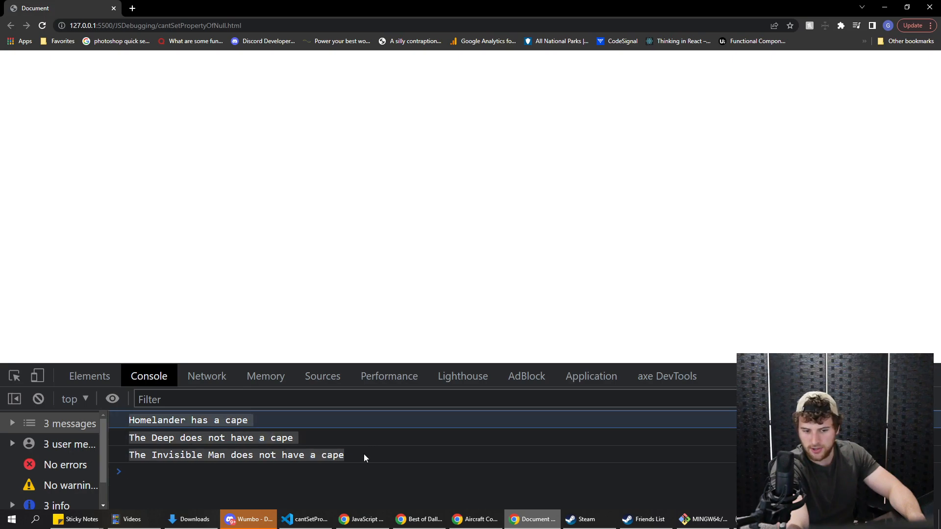
{"action": "left_click", "coordinate": [305, 519]}
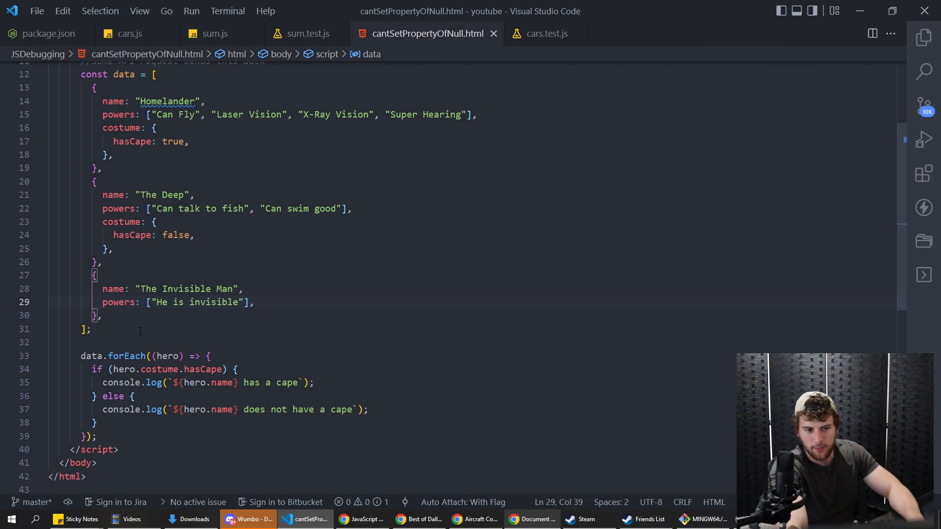
{"action": "scroll", "scroll_direction": "up", "scroll_amount": 3}
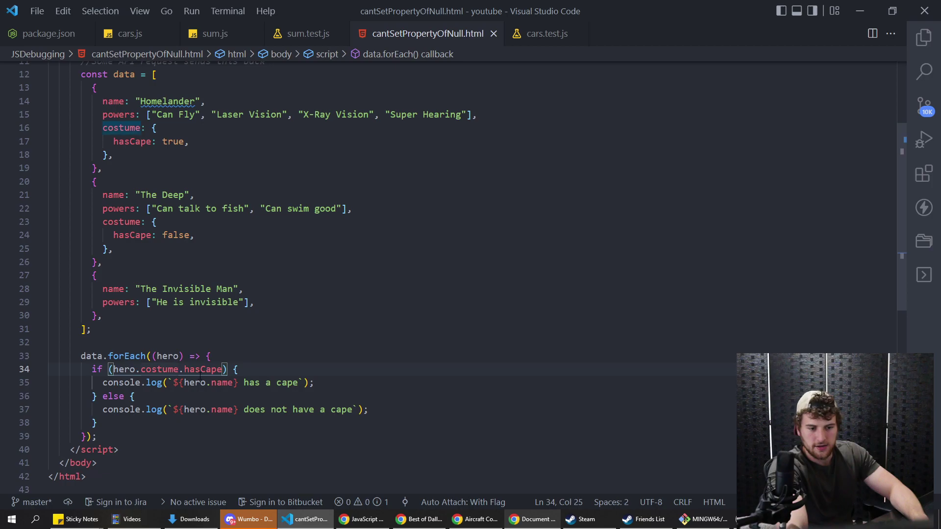
{"action": "mouse_move", "coordinate": [204, 369]}
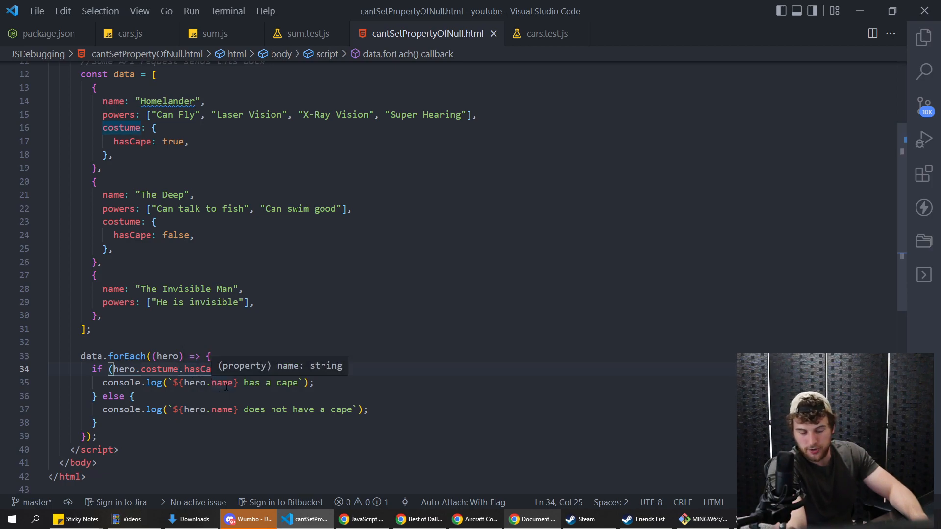
Change line 34's condition to hero.costume?.hasCape, save, and confirm Chrome logs three heroes.
{"action": "type", "text": "?"}
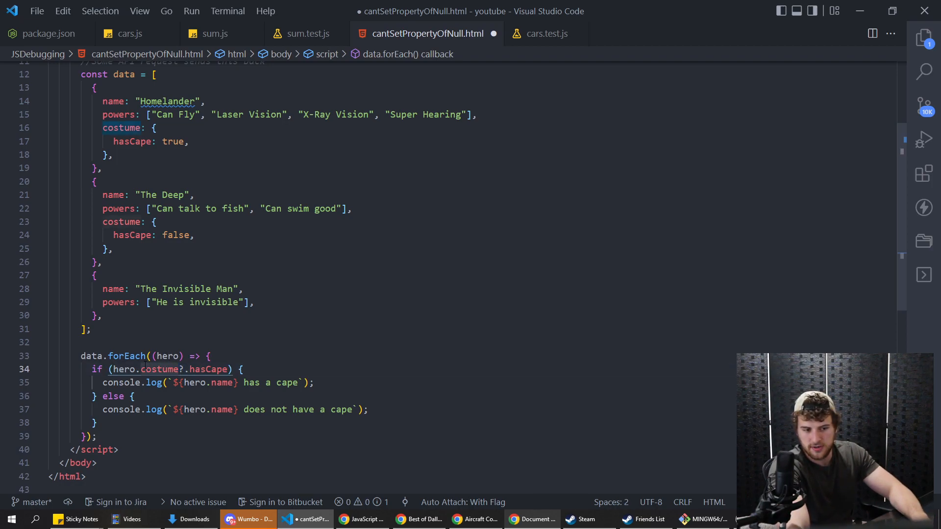
{"action": "mouse_move", "coordinate": [160, 369]}
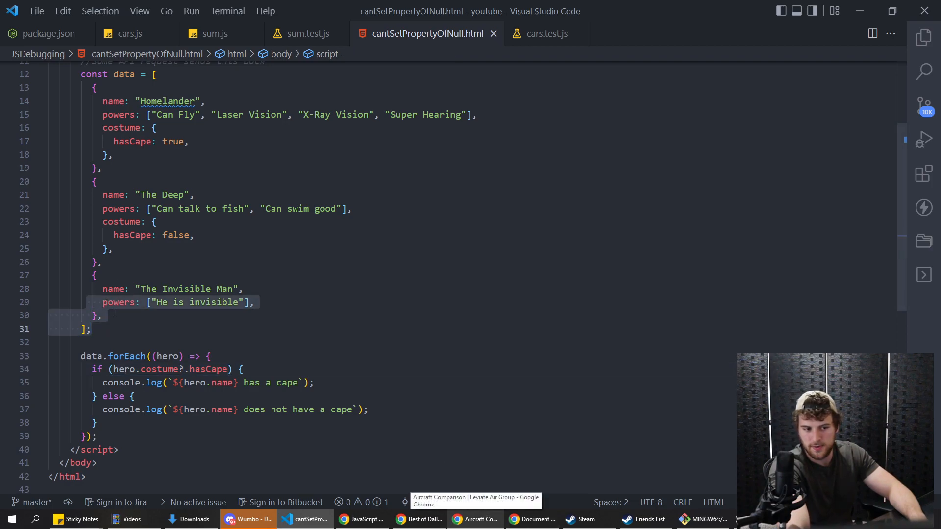
{"action": "left_click", "coordinate": [532, 519]}
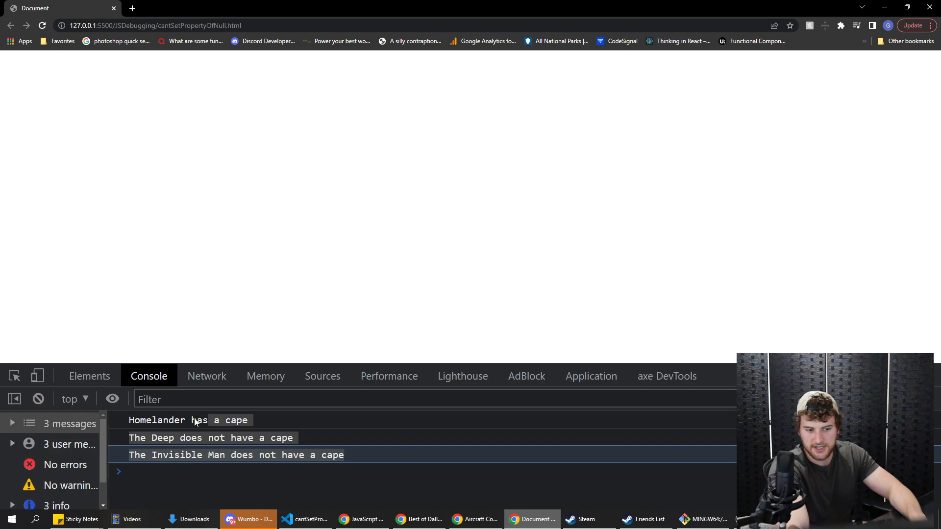
{"action": "left_click", "coordinate": [305, 519]}
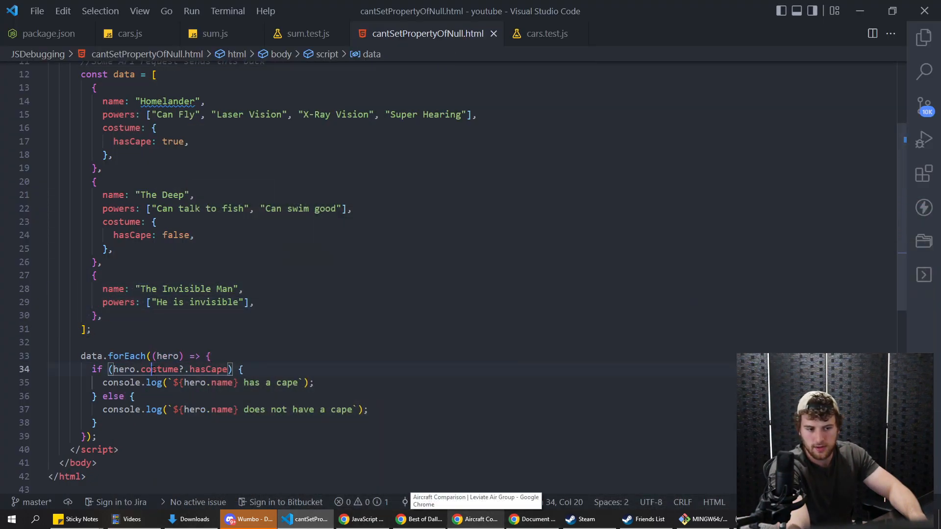
Review The Invisible Man's powers line and inspect the optional costume property in the if condition.
{"action": "left_click", "coordinate": [254, 302]}
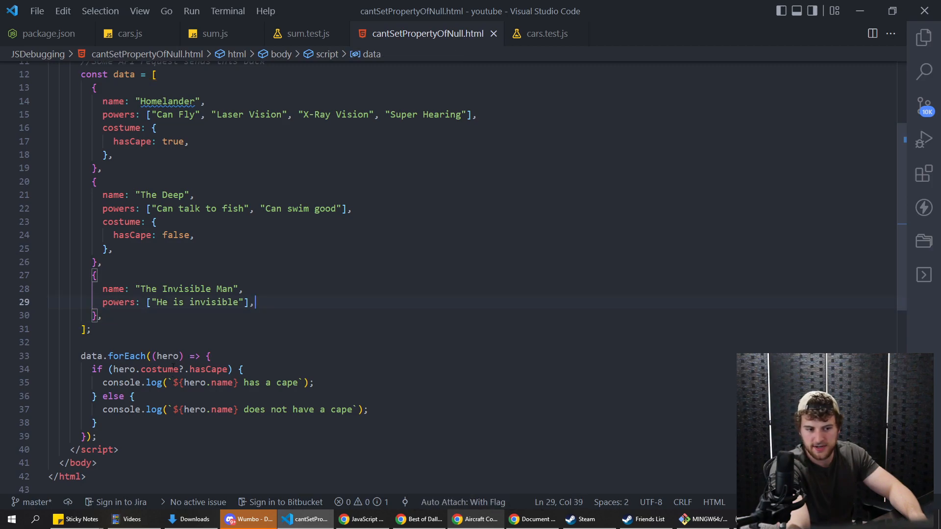
{"action": "left_click", "coordinate": [179, 369]}
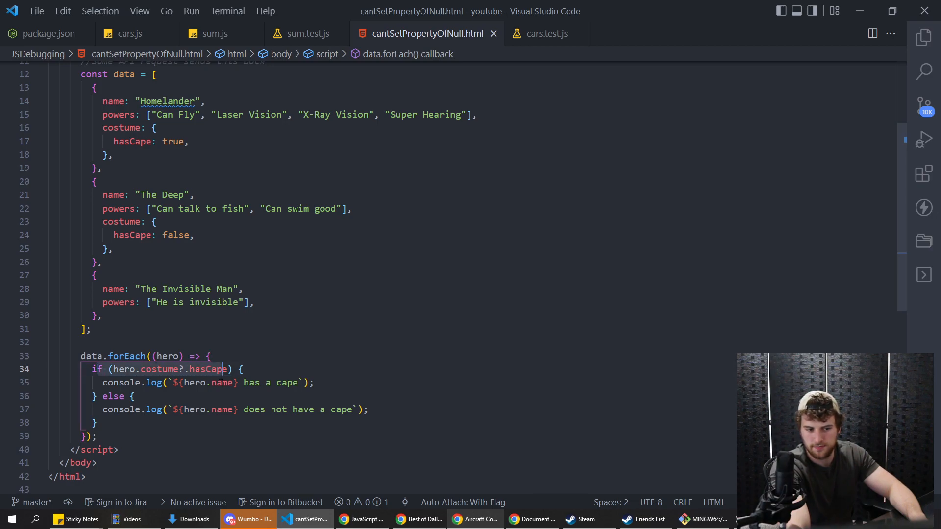
{"action": "left_click", "coordinate": [96, 423]}
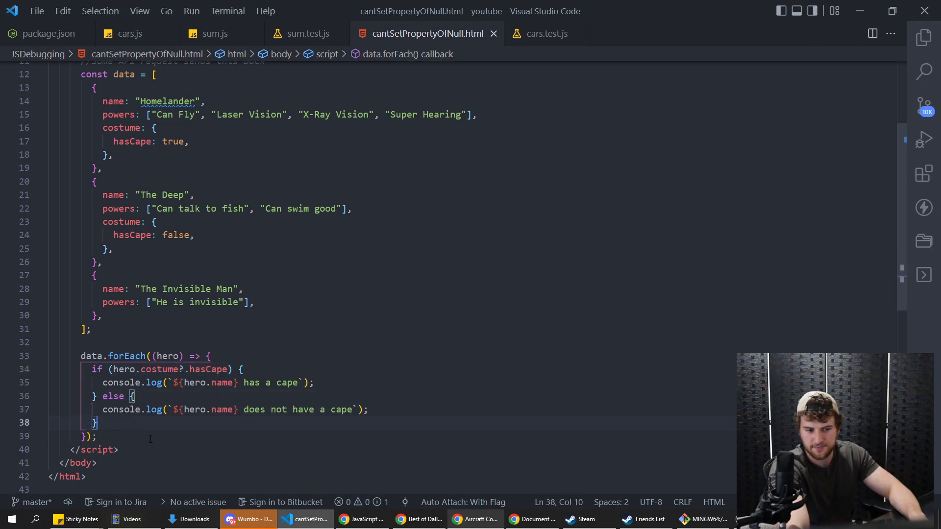
{"action": "left_click", "coordinate": [180, 369]}
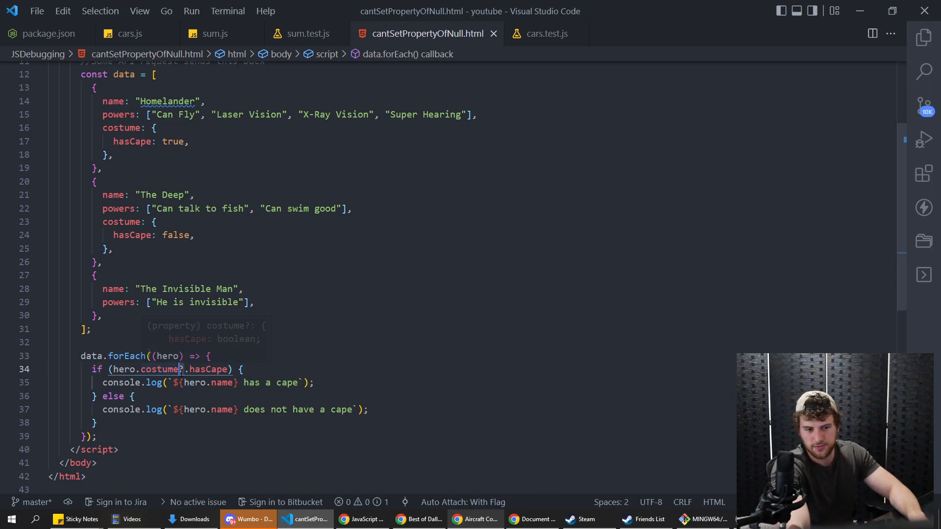
{"action": "mouse_move", "coordinate": [162, 369]}
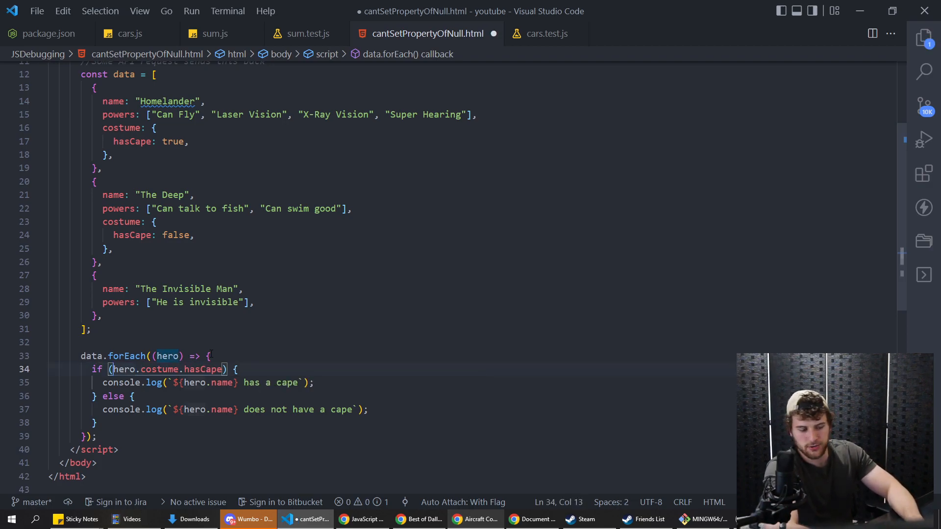
Rewrite line 34's condition as hero.costume && hero.costume.hasCape.
{"action": "type", "text": "hero.costume"}
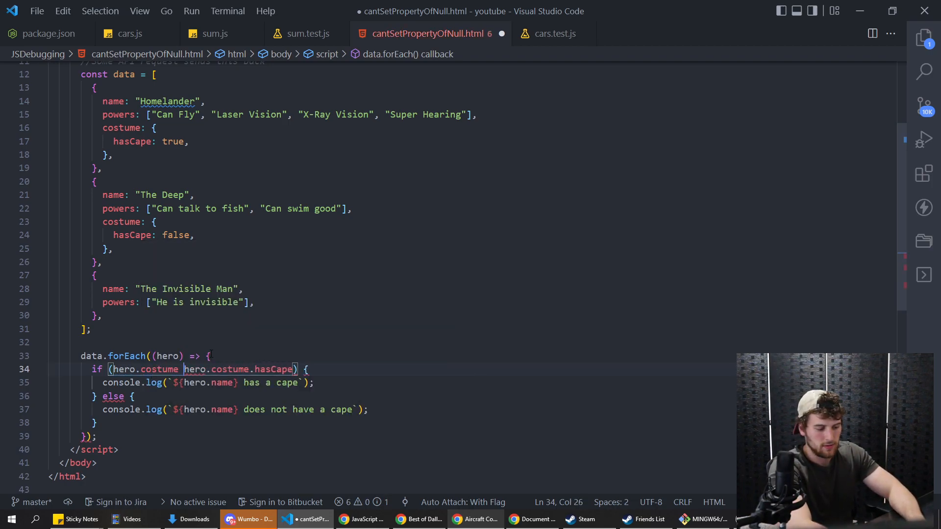
{"action": "type", "text": "&&"}
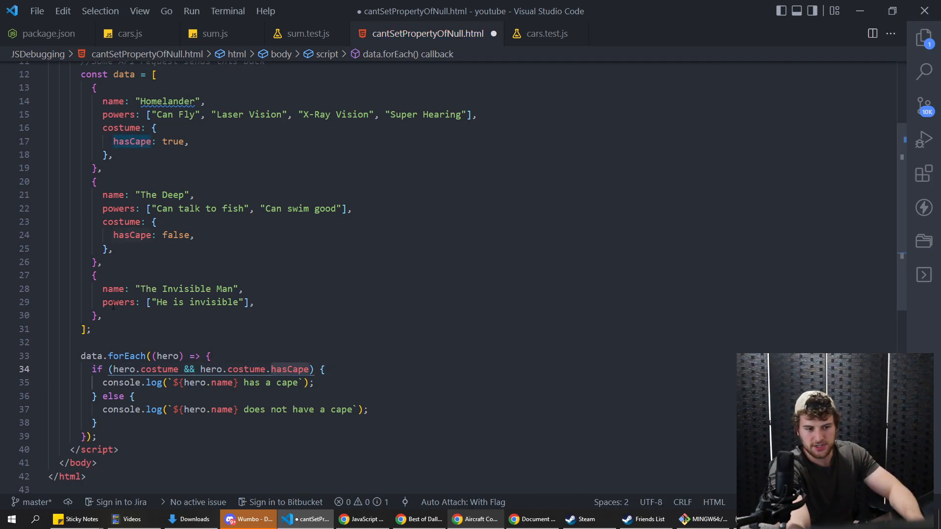
{"action": "left_click", "coordinate": [255, 302]}
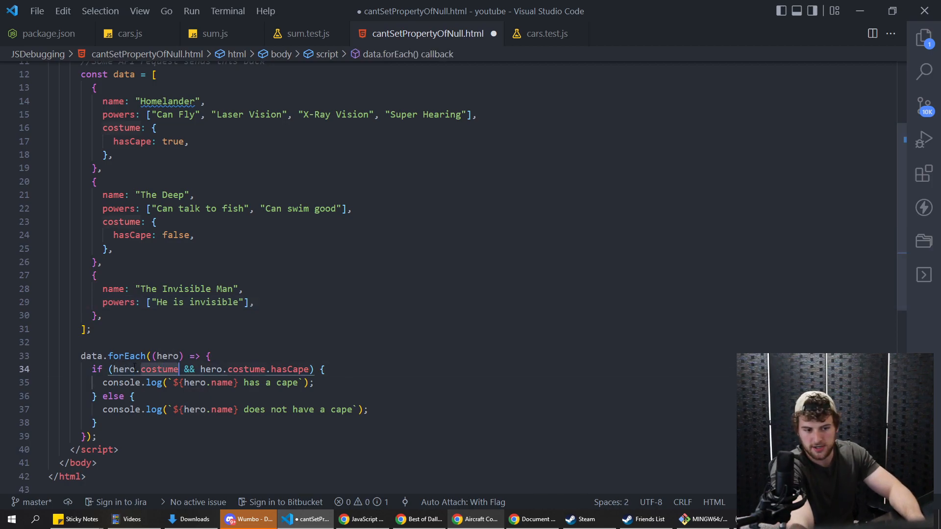
{"action": "mouse_move", "coordinate": [118, 369]}
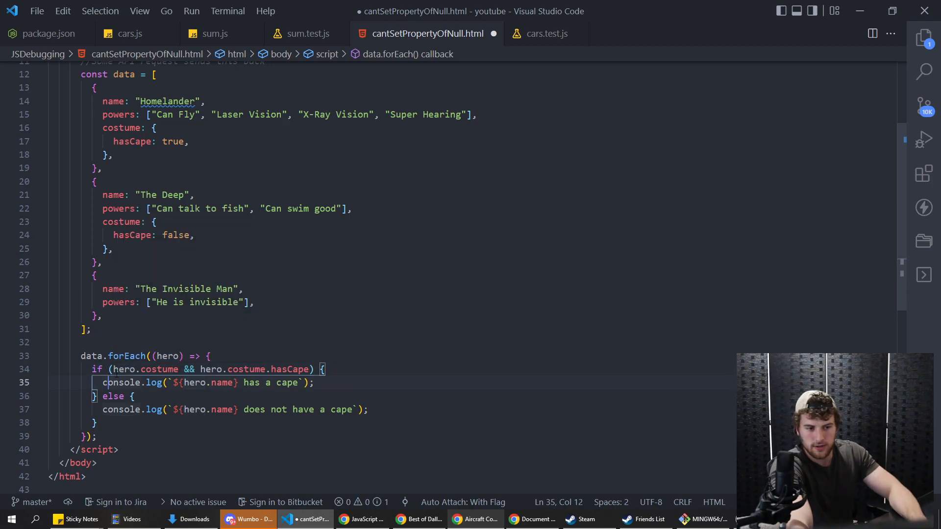
{"action": "mouse_move", "coordinate": [160, 370]}
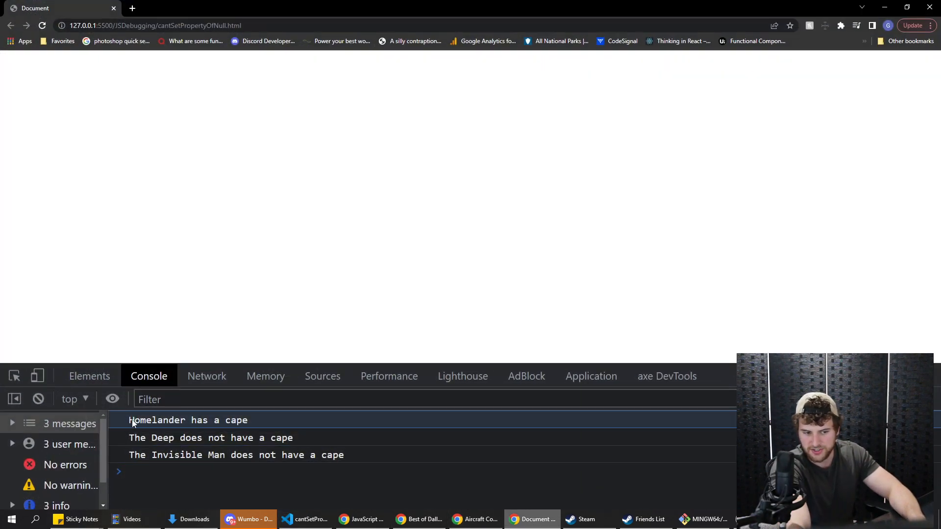
Restore the condition to hero.costume?.hasCape and save the file with Ctrl+S.
{"action": "left_click", "coordinate": [305, 520]}
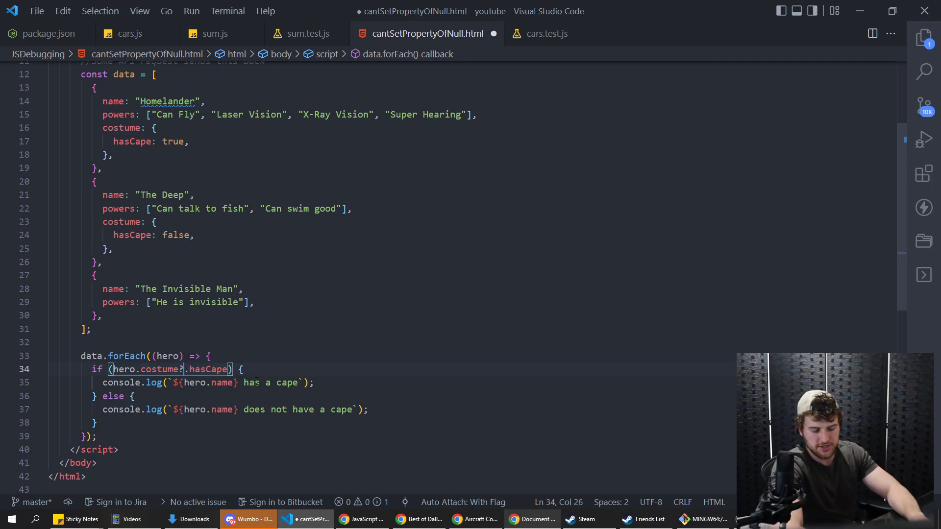
{"action": "key", "text": "ctrl+s"}
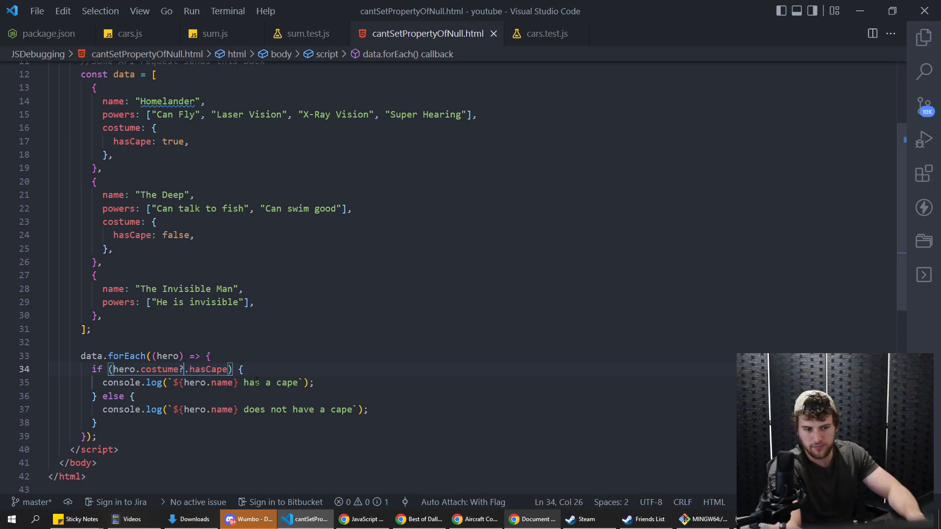